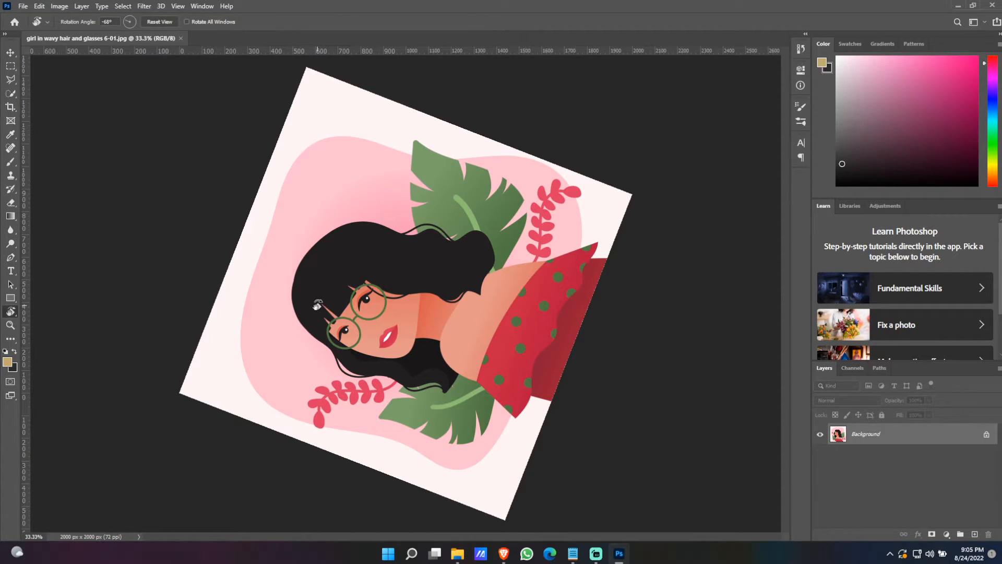
- Reset the girl-with-glasses canvas view rotation to 0° with Reset View
left_click(160, 21)
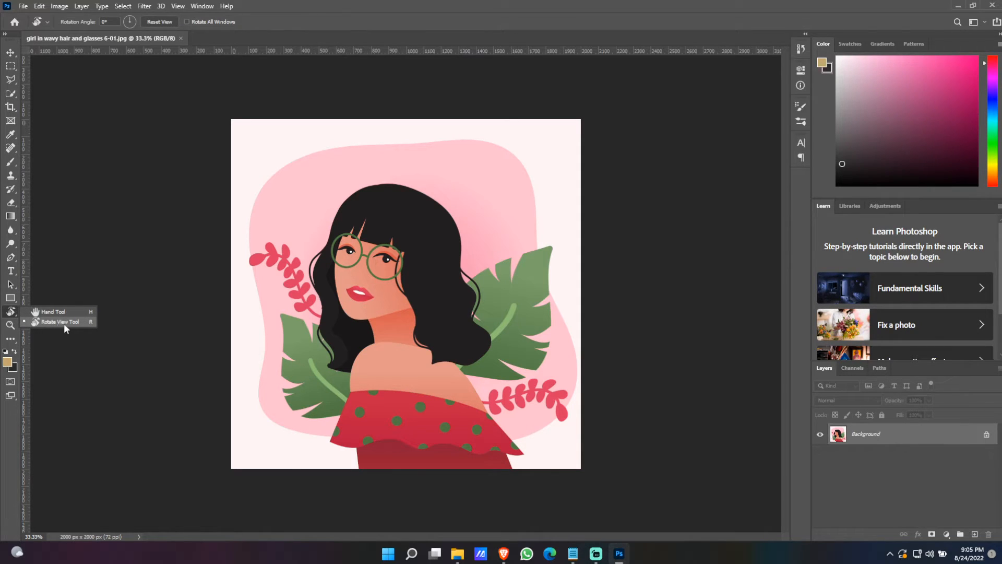
left_click(52, 311)
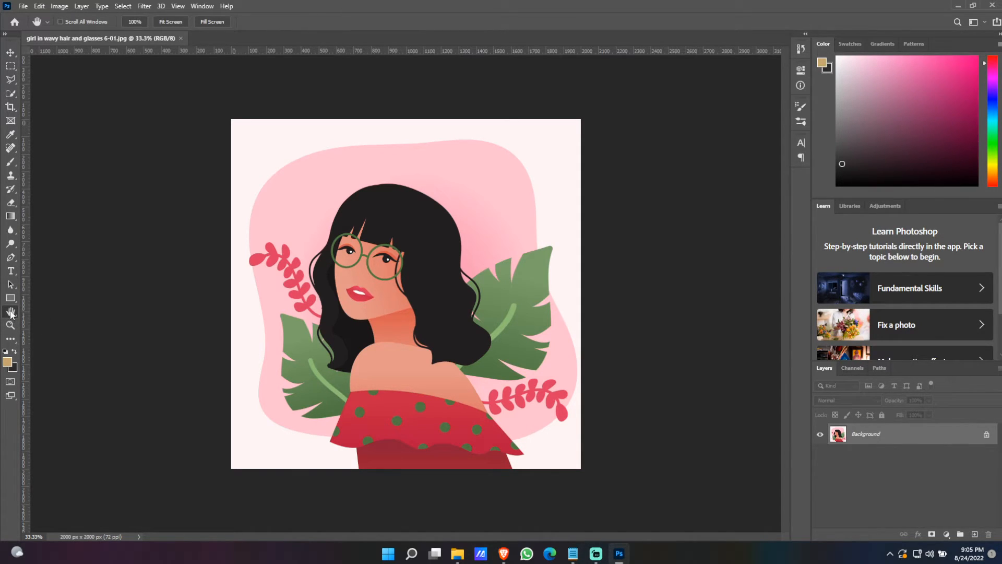
mouse_move(11, 325)
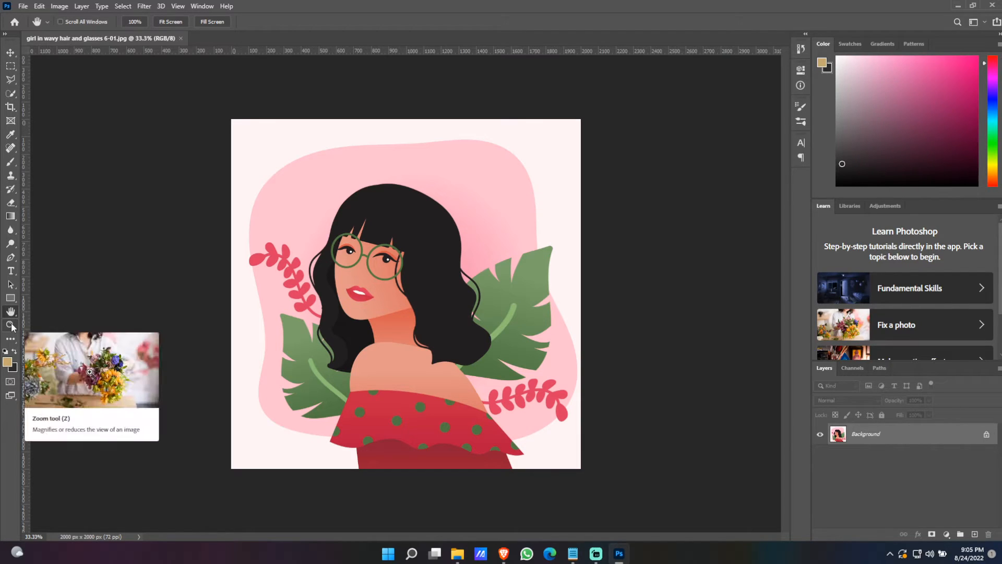
mouse_move(11, 311)
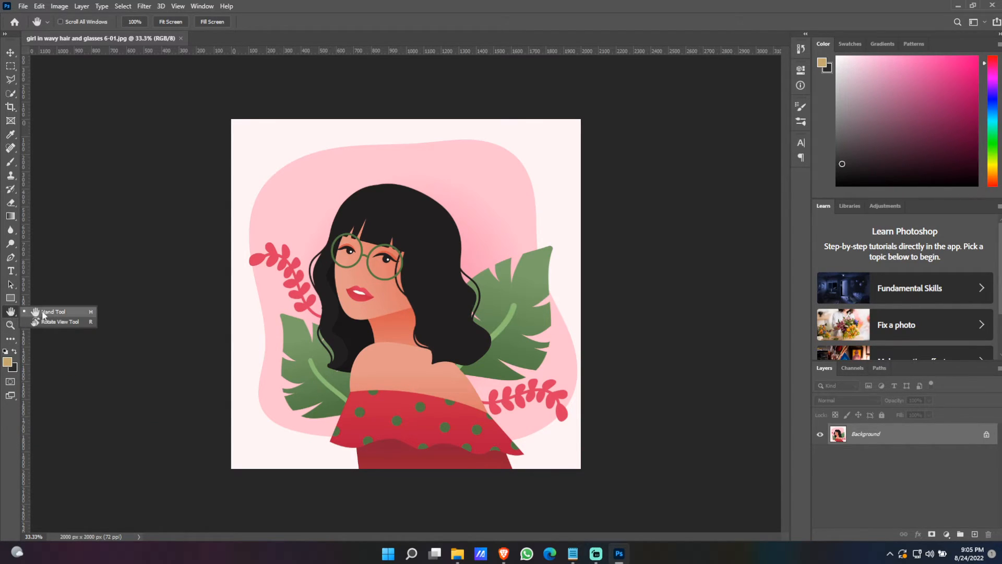
mouse_move(37, 323)
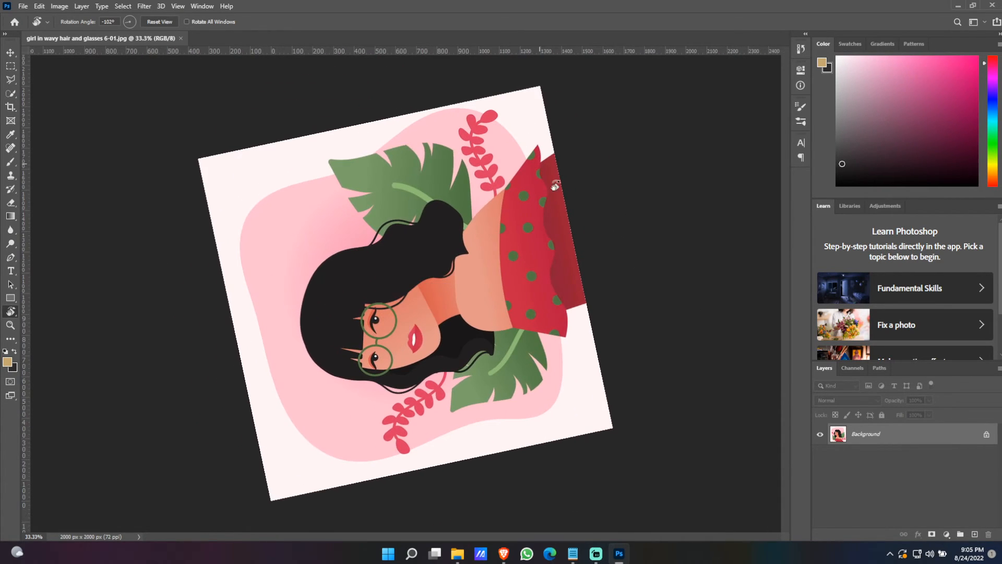
left_click(159, 21)
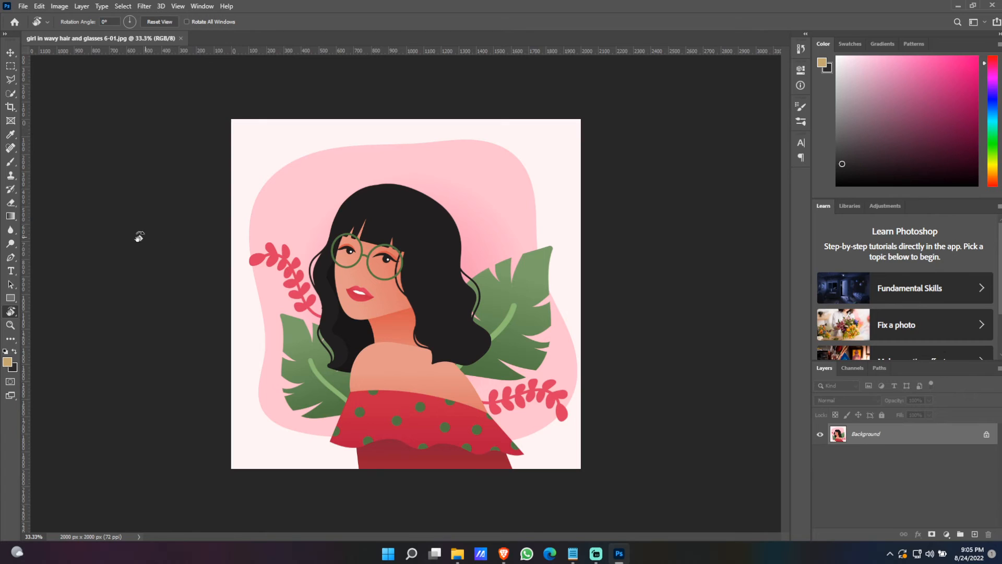
left_click(10, 53)
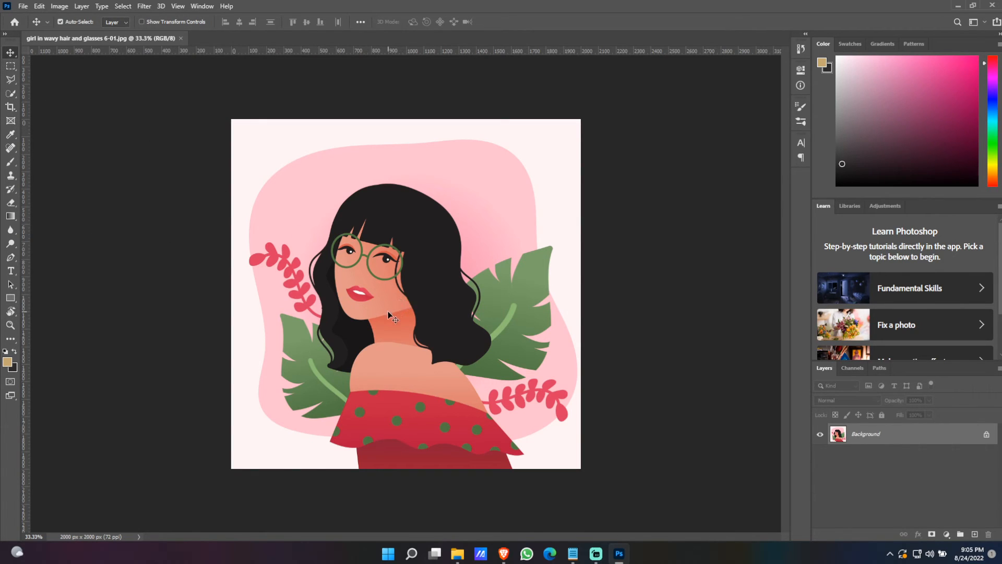
mouse_move(484, 148)
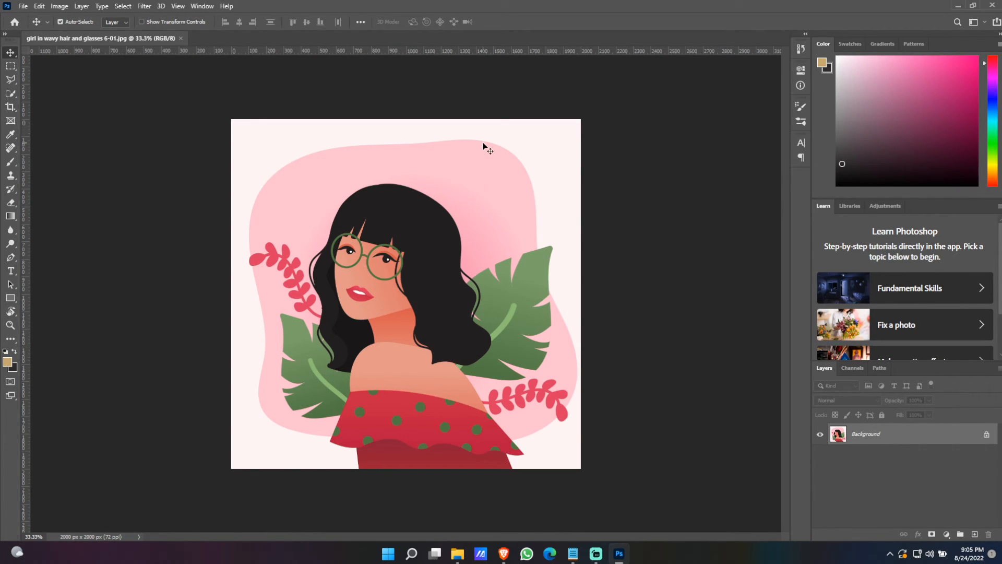